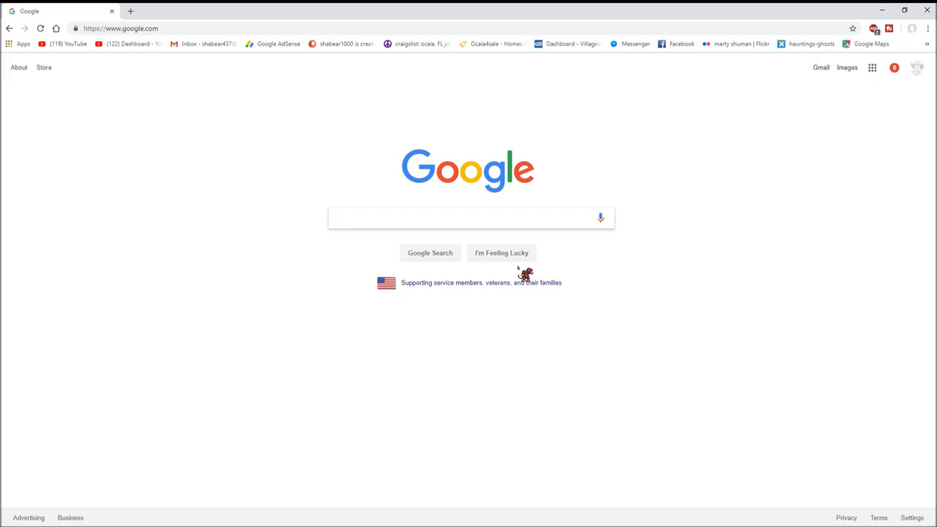
- Search Google for 'speed test' using the suggestion from typing 'speed'
left_click(466, 217)
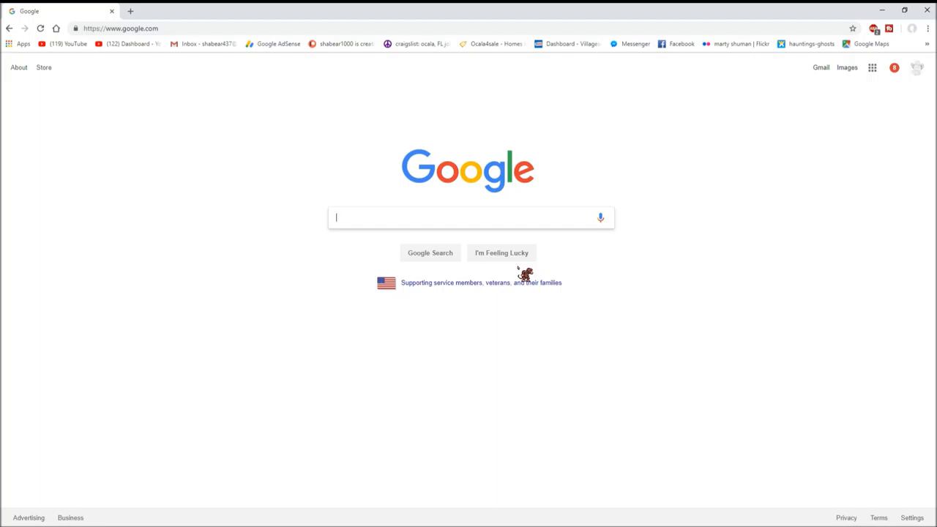
mouse_move(527, 223)
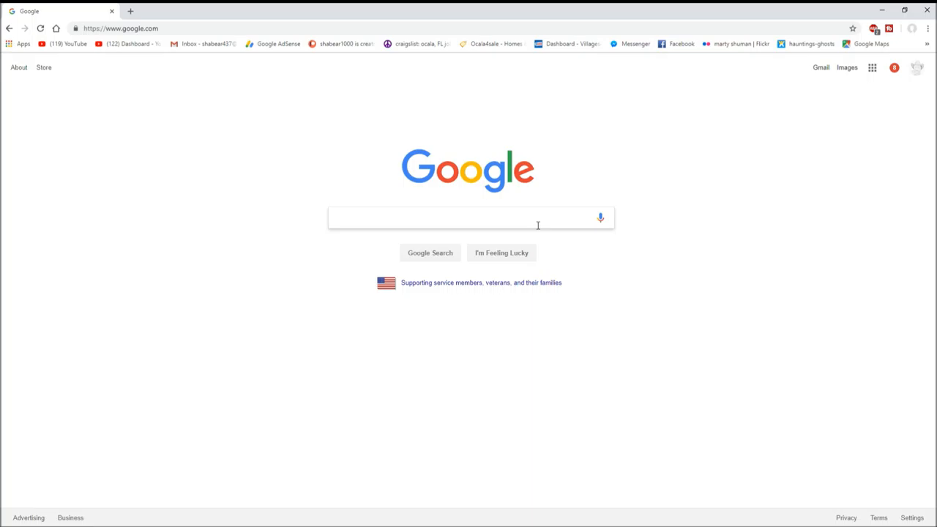
mouse_move(456, 172)
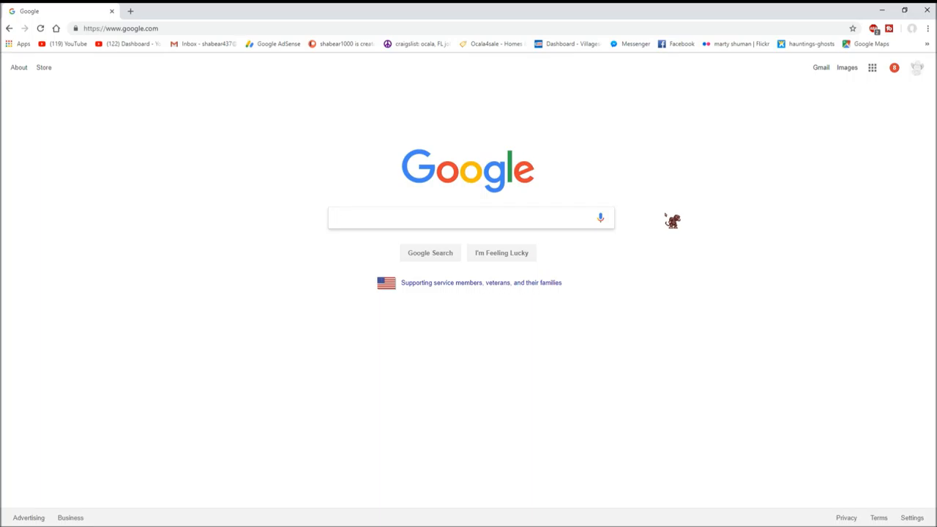
left_click(468, 217)
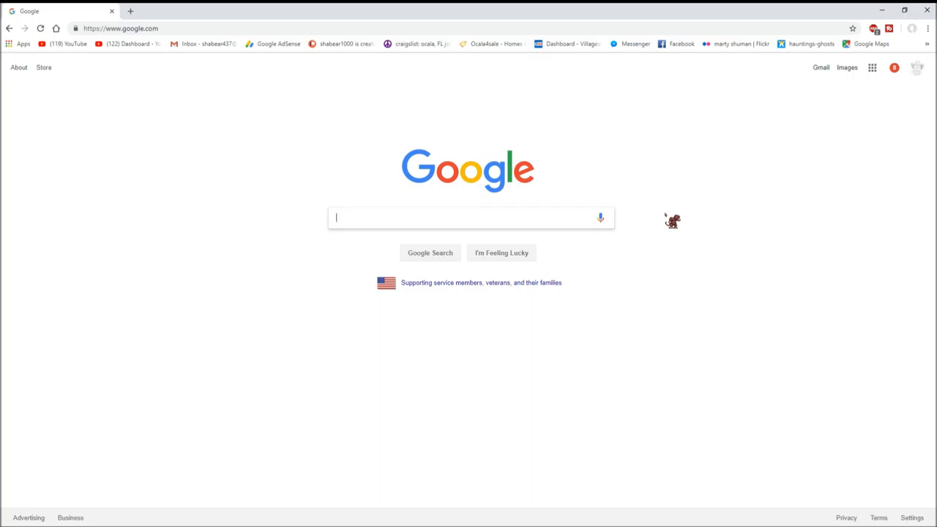
type("speed")
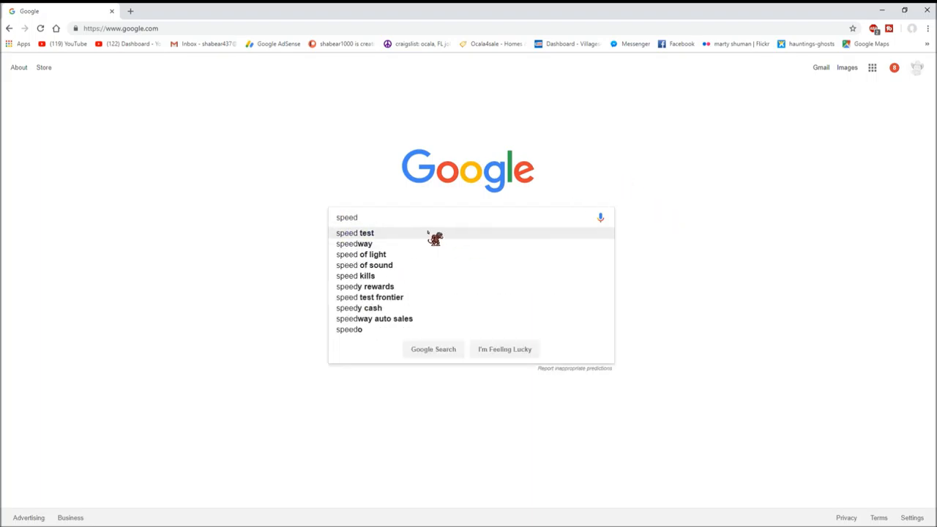
left_click(355, 233)
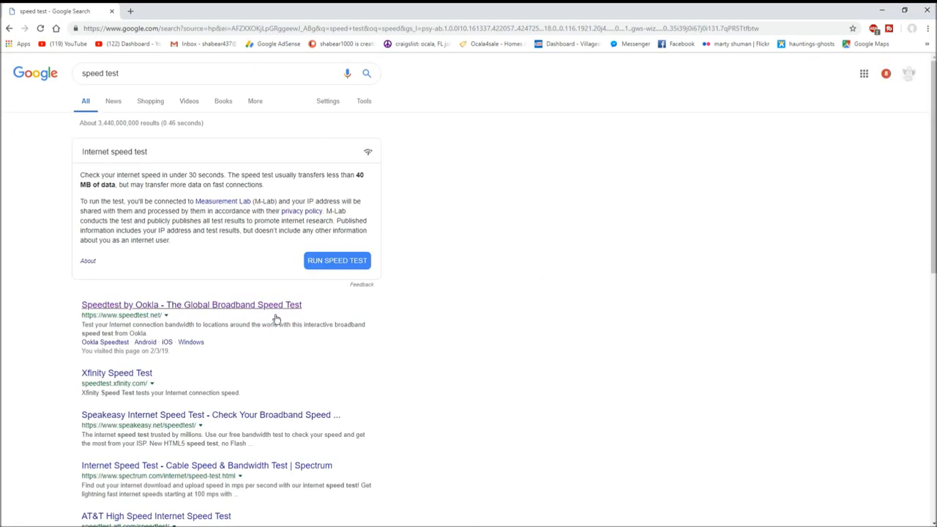
- Follow the Speedtest by Ookla result to load Speedtest.net
left_click(191, 305)
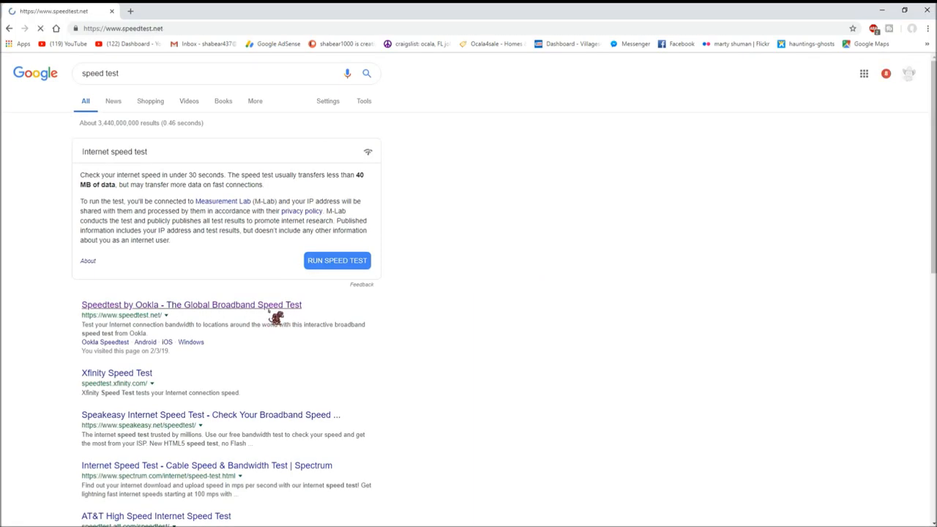
left_click(190, 304)
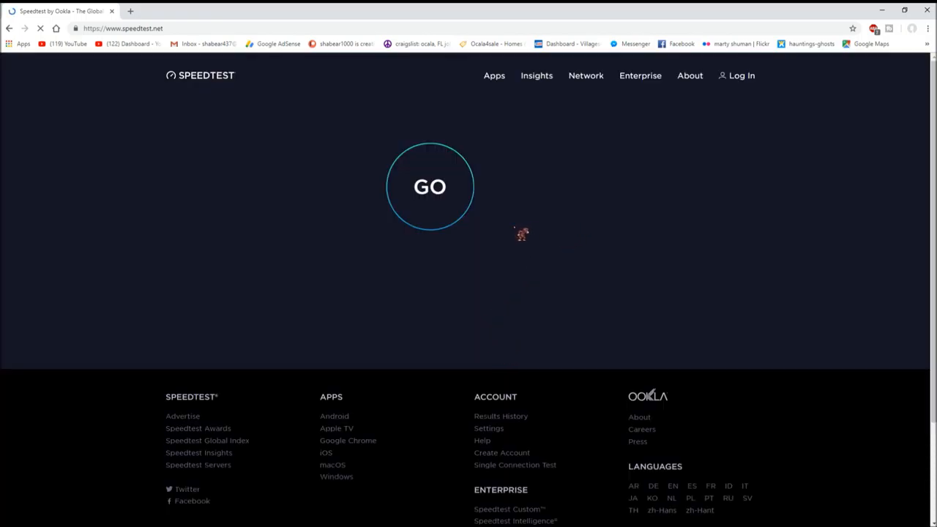
- Run the test with GO, yielding 10 ms ping, 113.58 Mbps download and 11.78 Mbps upload
left_click(431, 187)
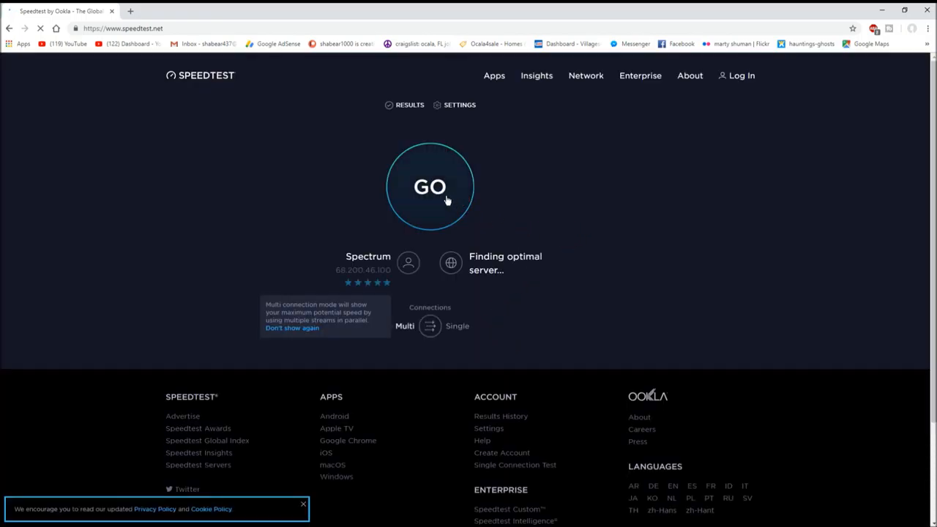
left_click(430, 187)
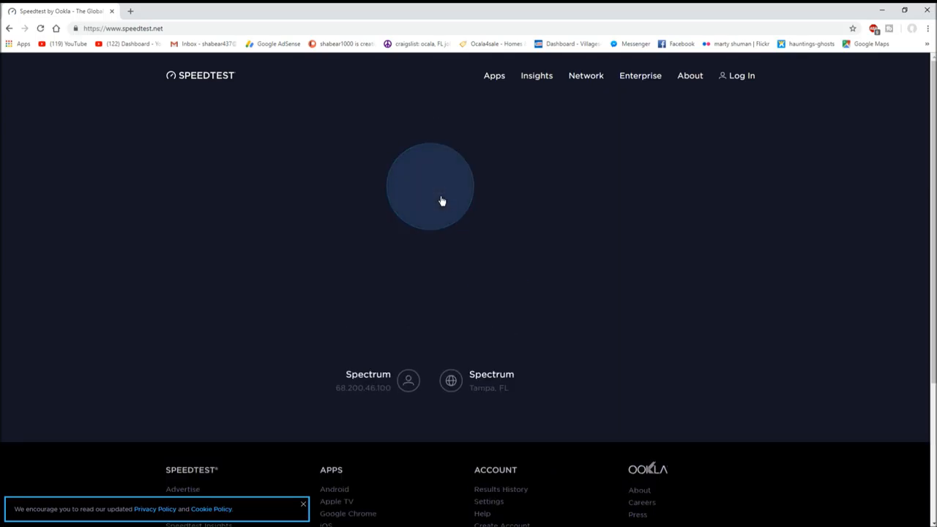
left_click(430, 186)
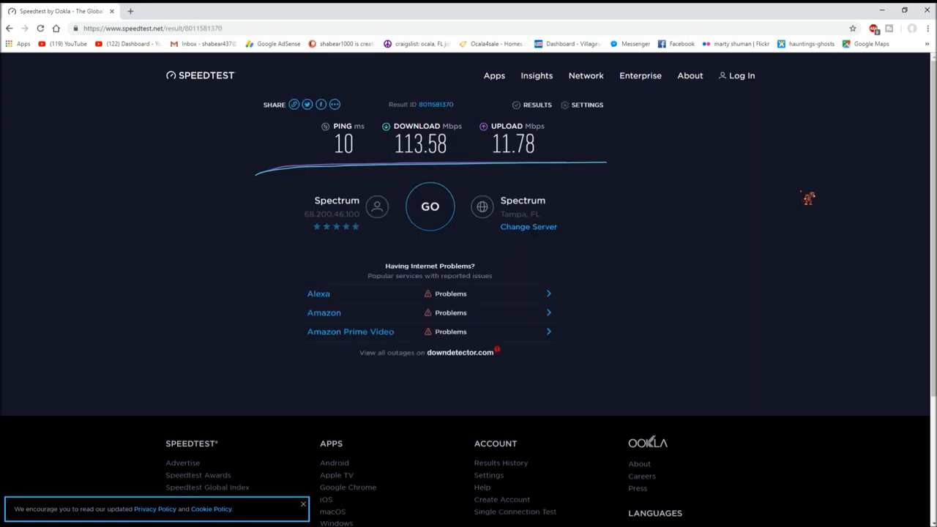
mouse_move(93, 80)
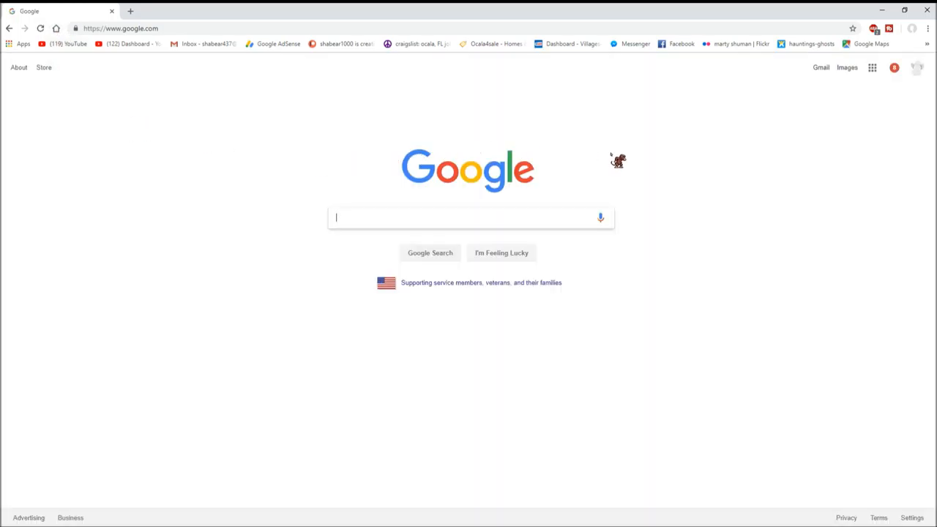
mouse_move(785, 183)
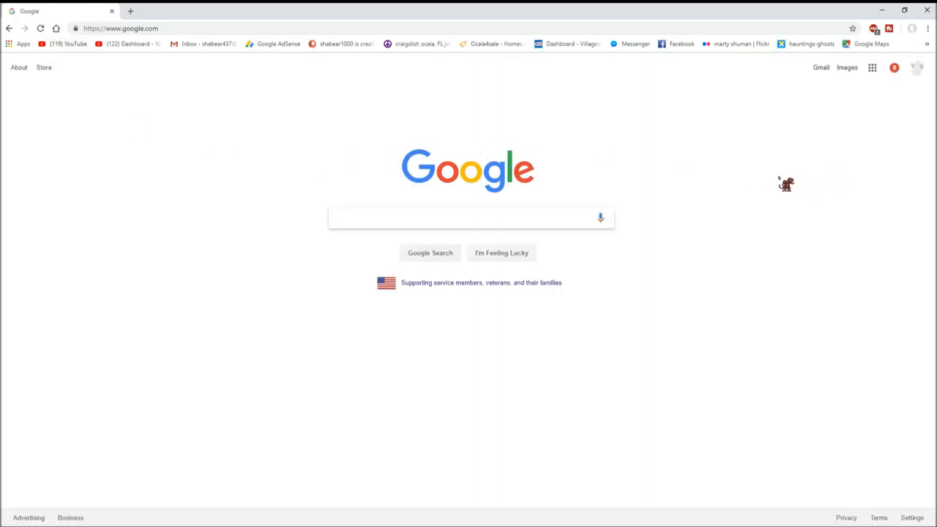
mouse_move(805, 184)
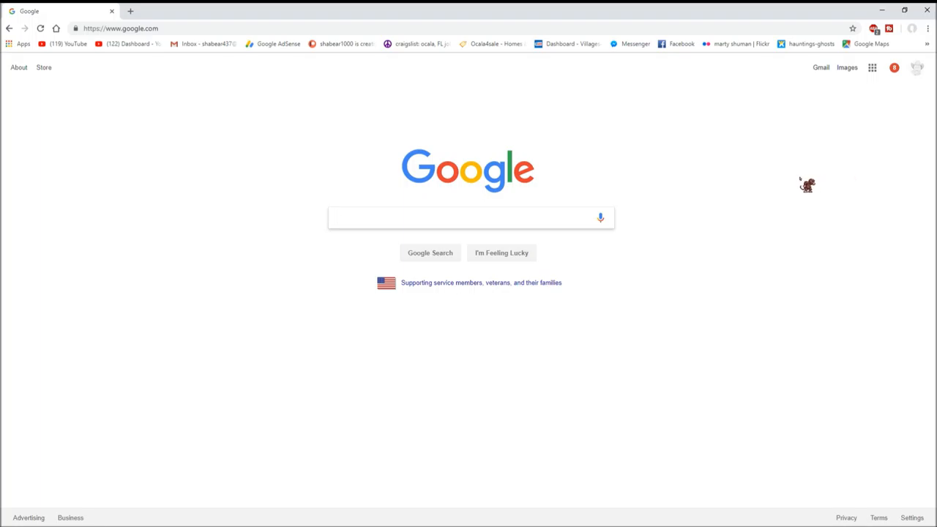
mouse_move(803, 185)
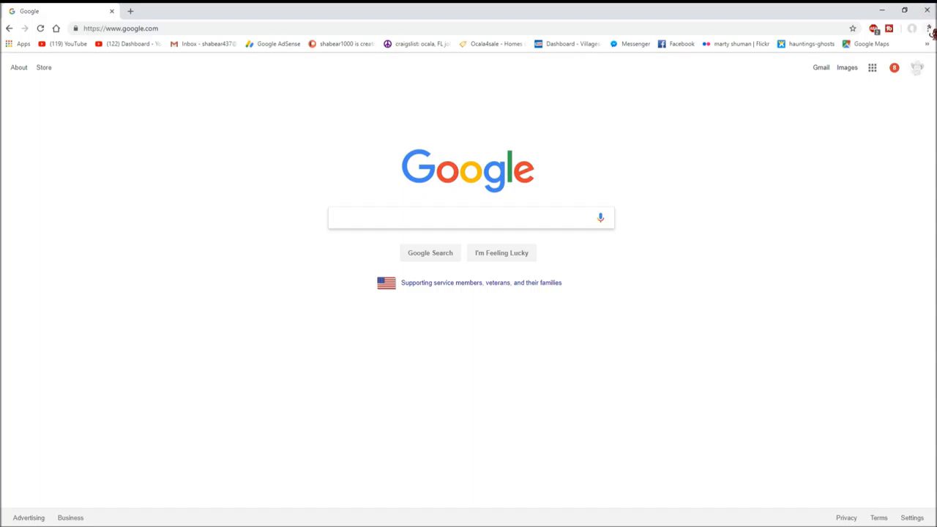
- Reach Chrome's History page via the three-dot browser menu
left_click(468, 217)
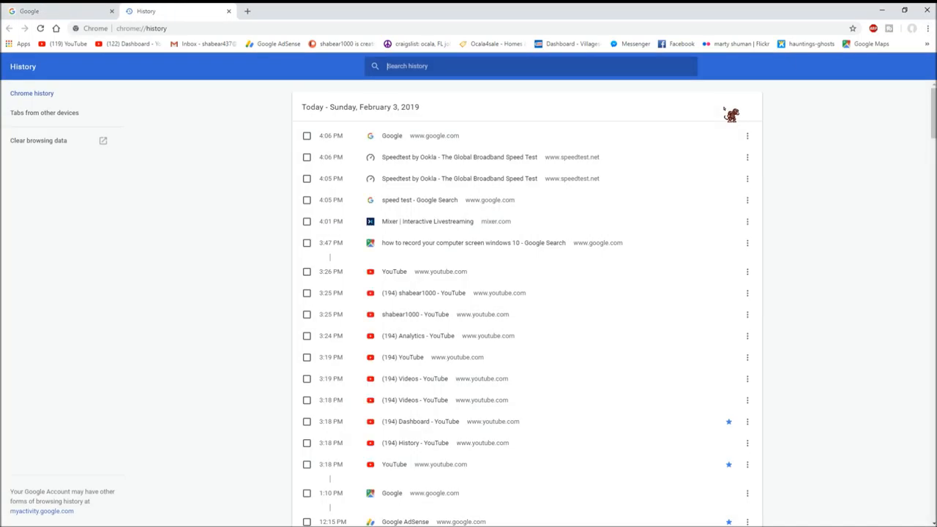
mouse_move(495, 286)
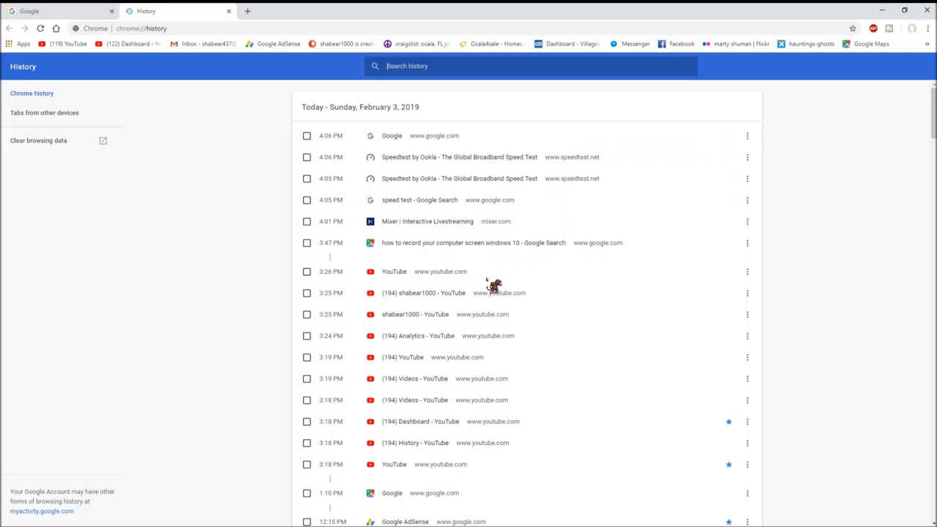
mouse_move(509, 448)
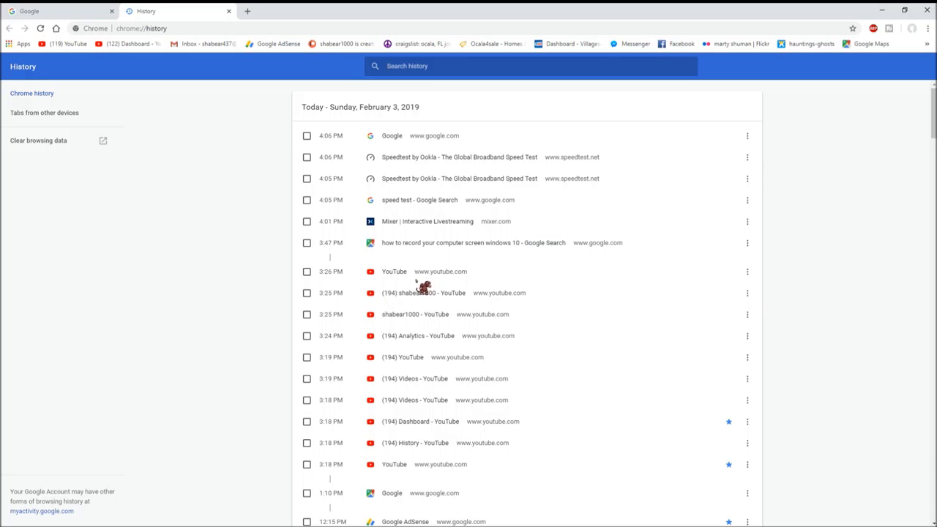
mouse_move(748, 217)
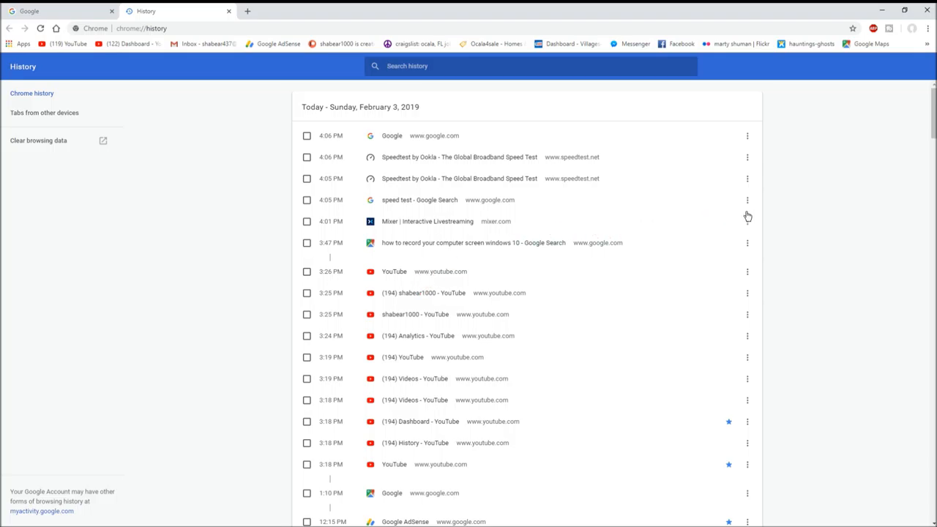
mouse_move(539, 222)
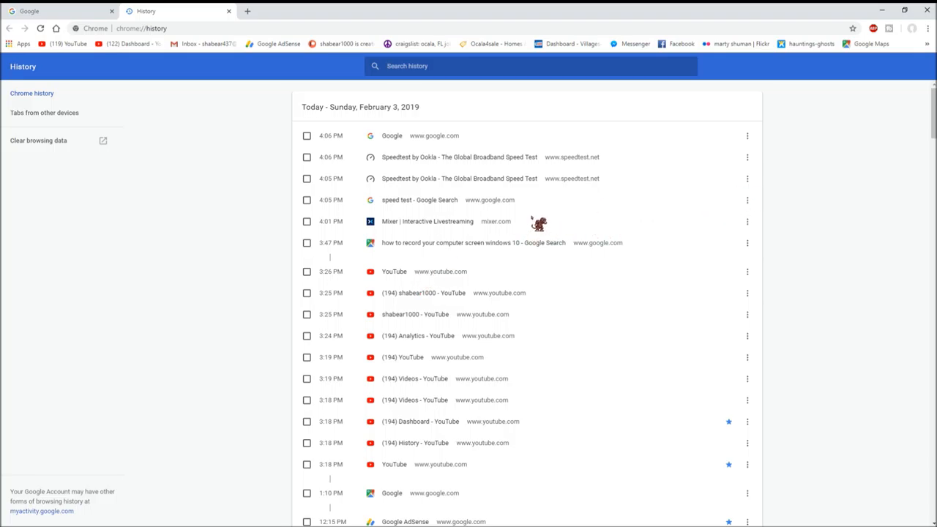
mouse_move(525, 223)
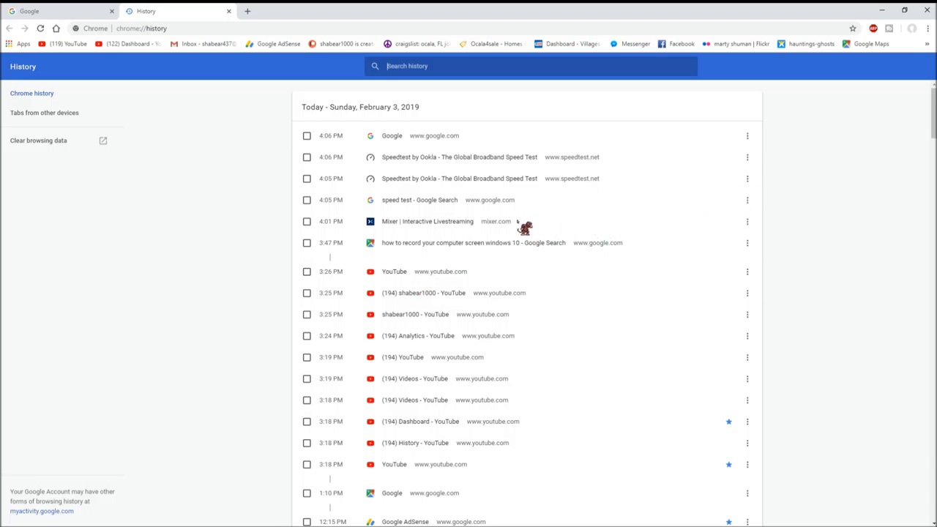
mouse_move(67, 150)
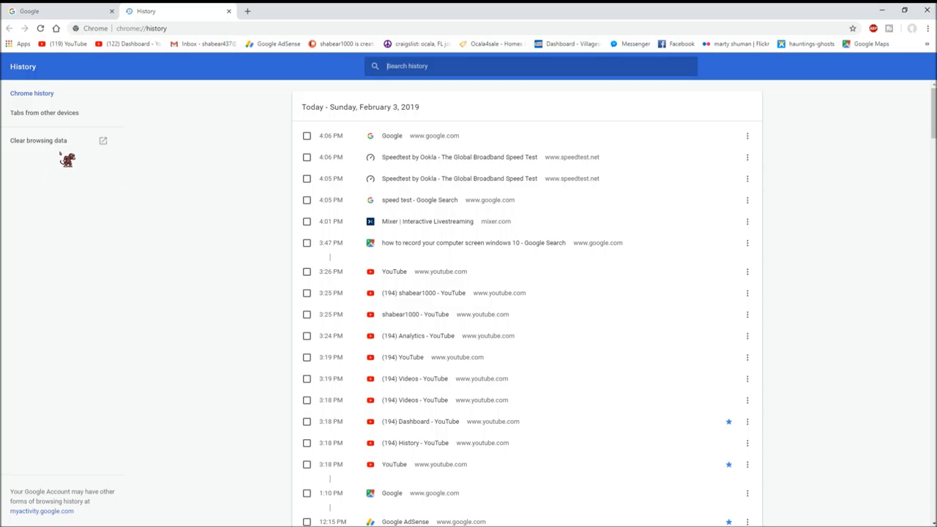
mouse_move(59, 149)
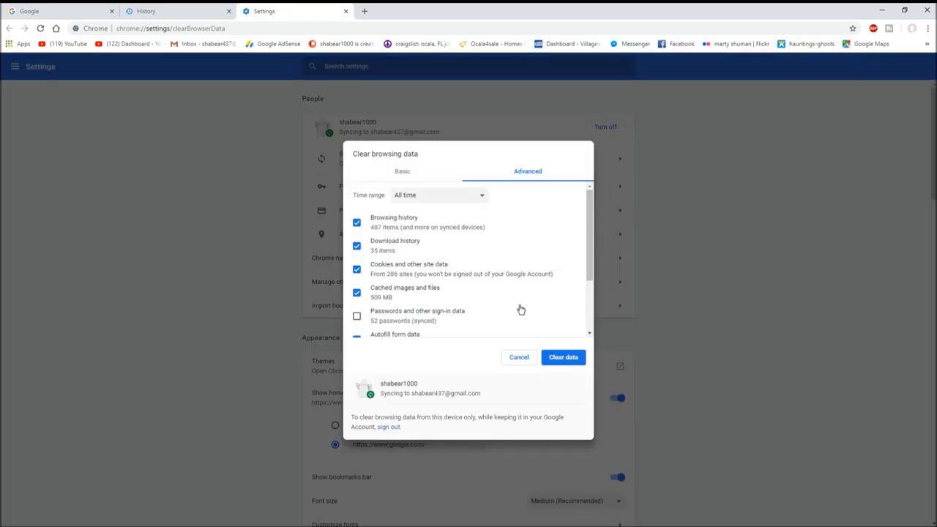
mouse_move(441, 331)
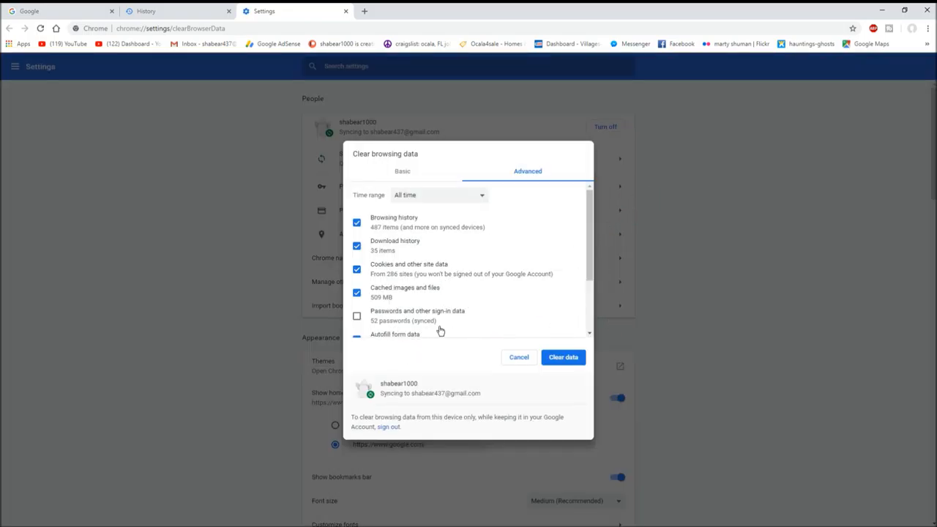
mouse_move(471, 335)
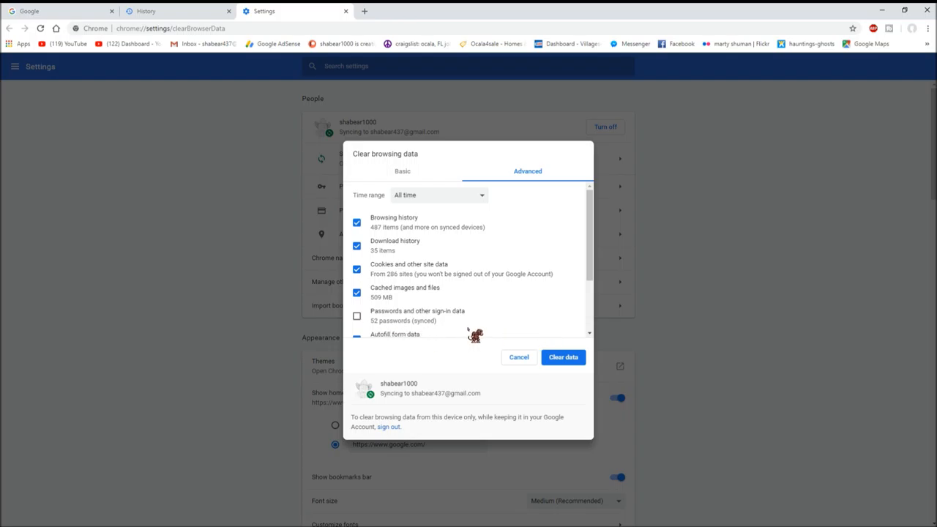
mouse_move(366, 228)
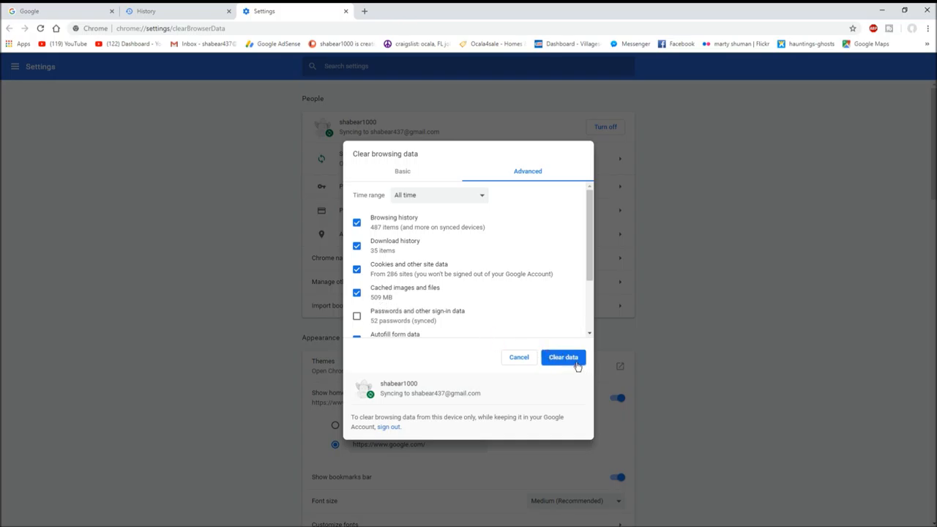
- Review the all-time Clear browsing data checkboxes by scrolling through them
scroll("down", 3)
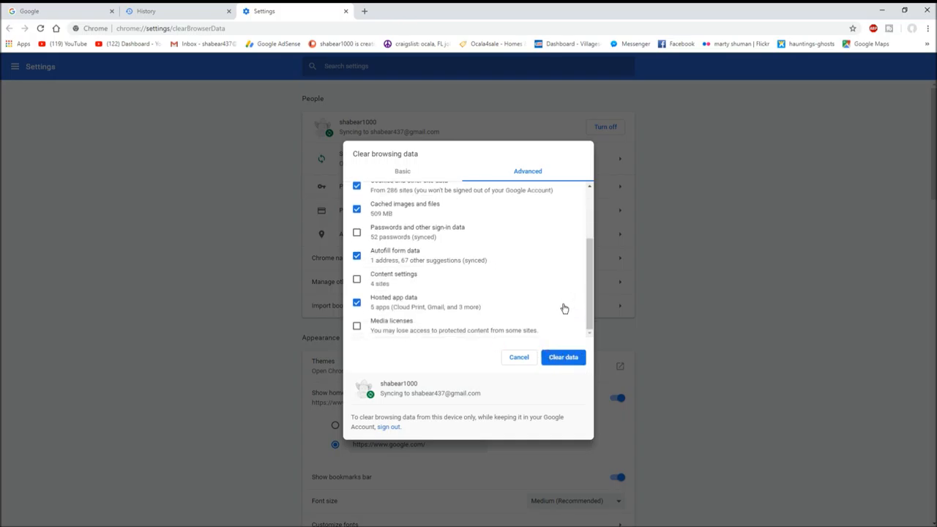
scroll("up", 3)
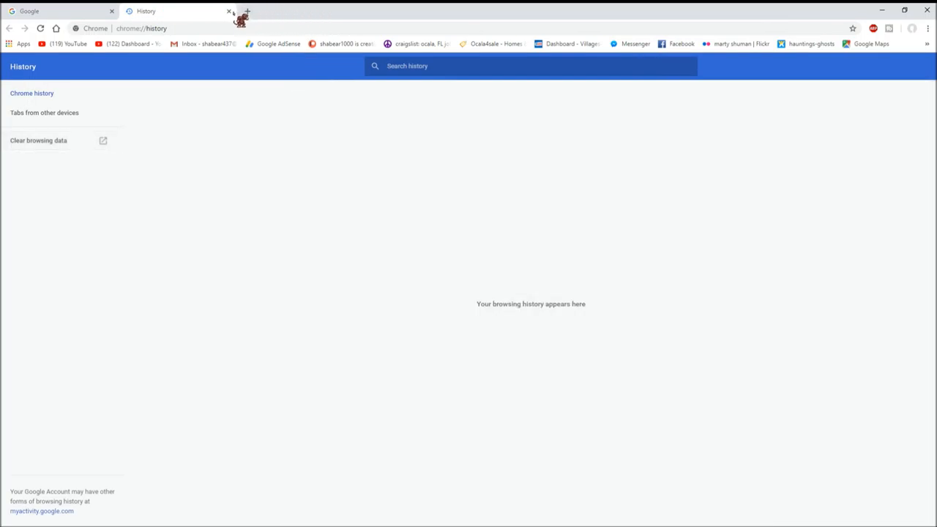
left_click(228, 12)
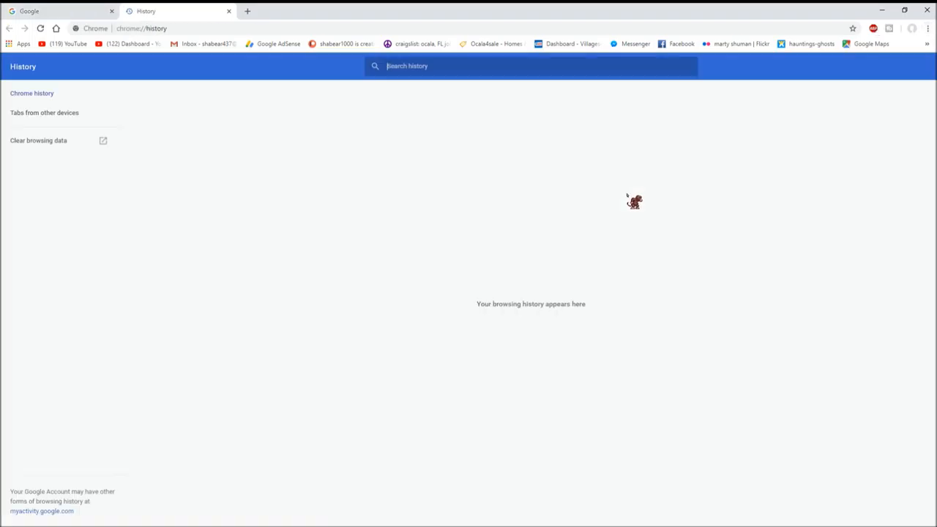
mouse_move(562, 320)
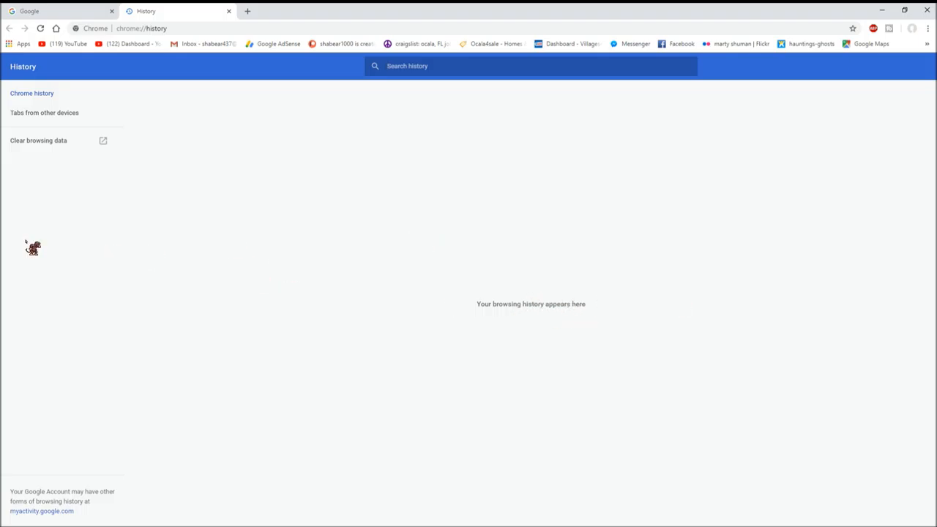
- Close the History tab, leaving the Google home page open
left_click(228, 12)
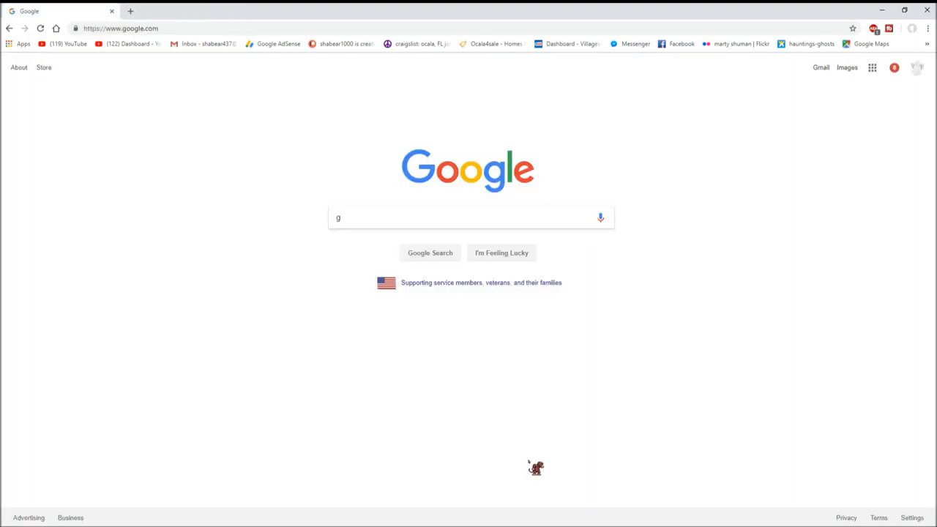
mouse_move(73, 61)
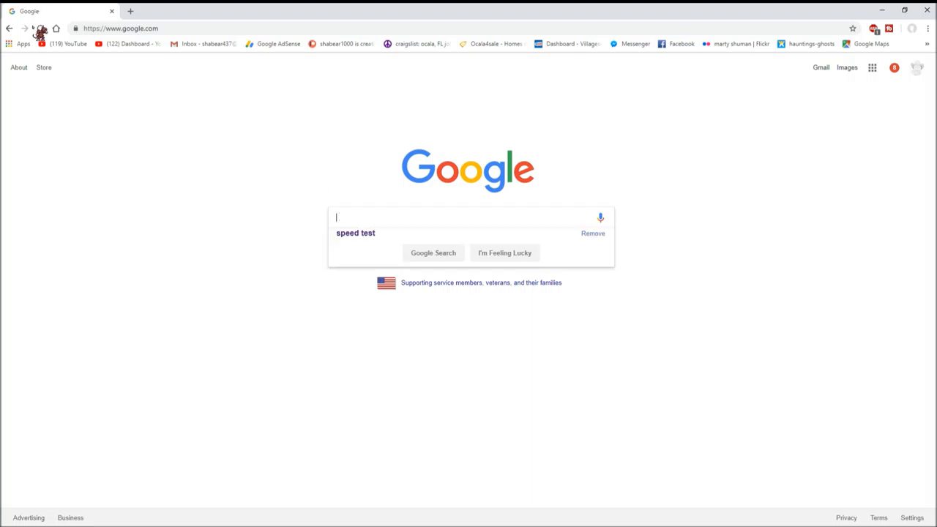
mouse_move(199, 110)
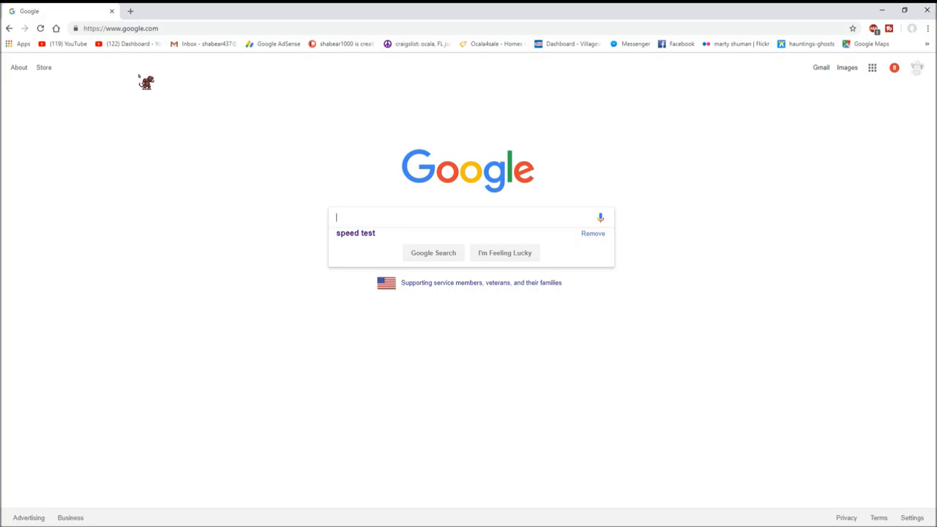
mouse_move(74, 51)
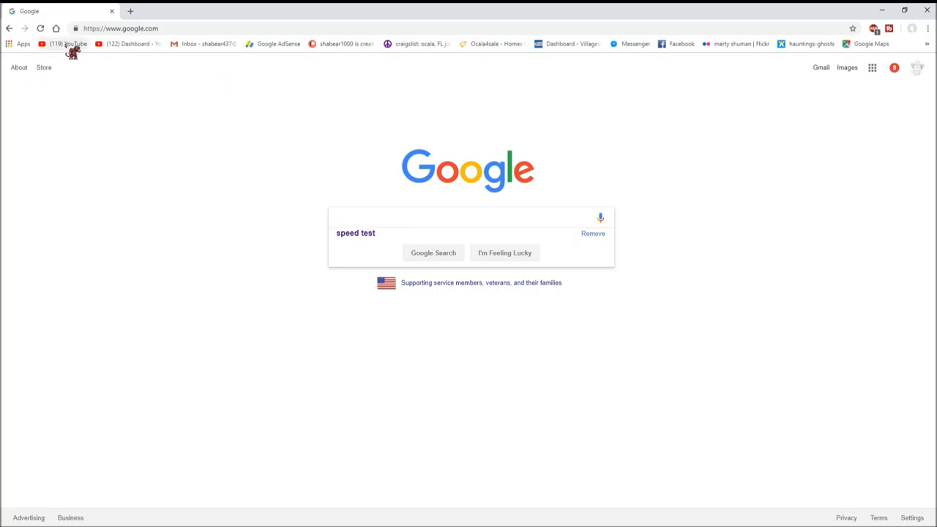
- Load the YouTube home page from the bookmarks bar
left_click(64, 44)
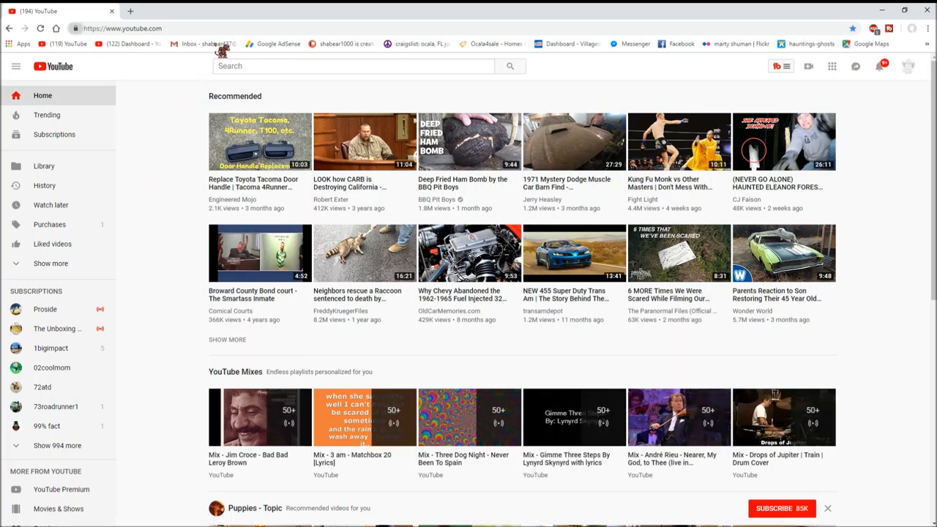
mouse_move(176, 173)
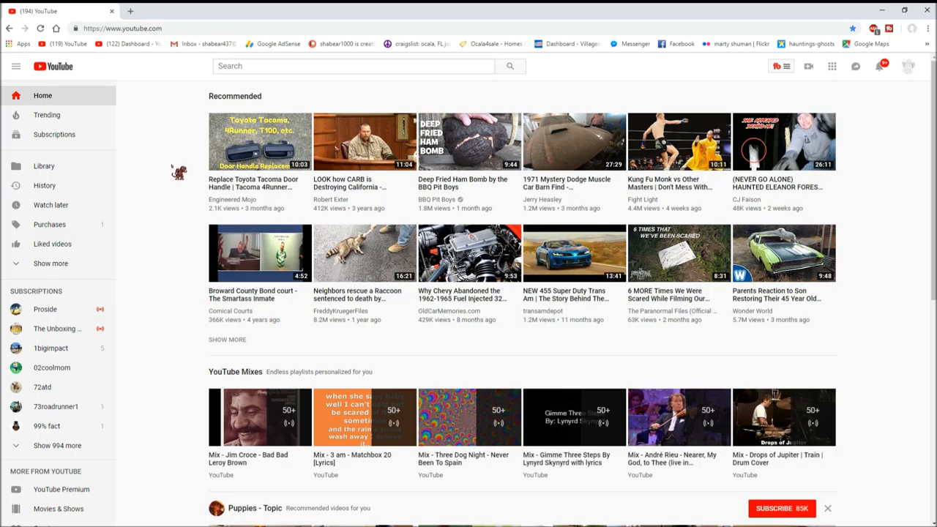
mouse_move(930, 29)
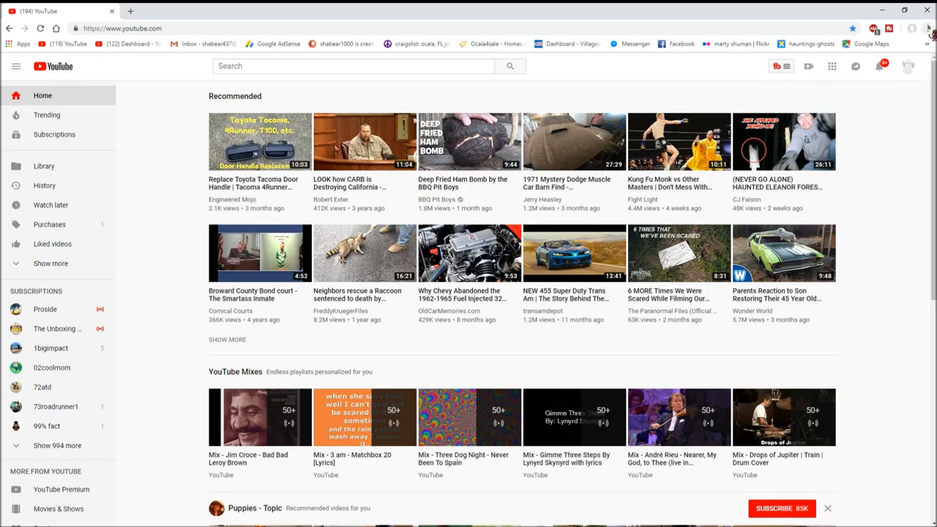
mouse_move(896, 87)
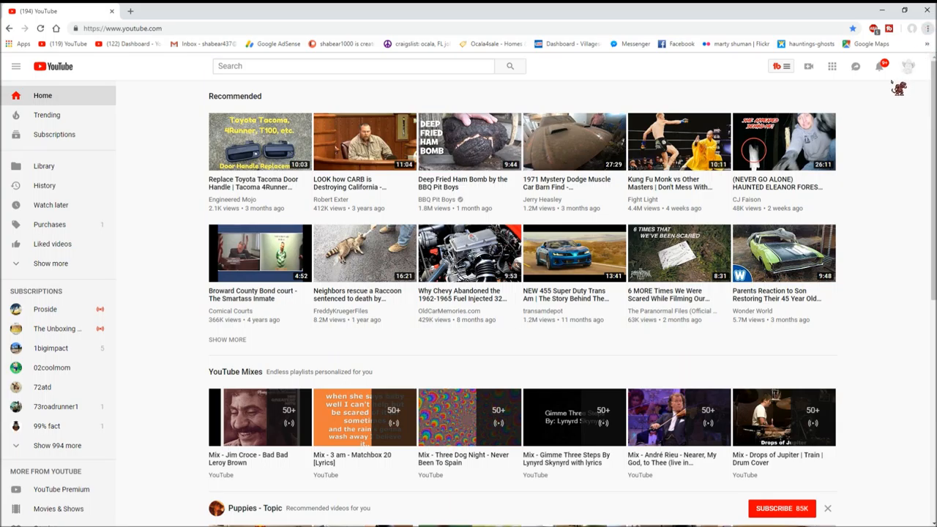
mouse_move(286, 93)
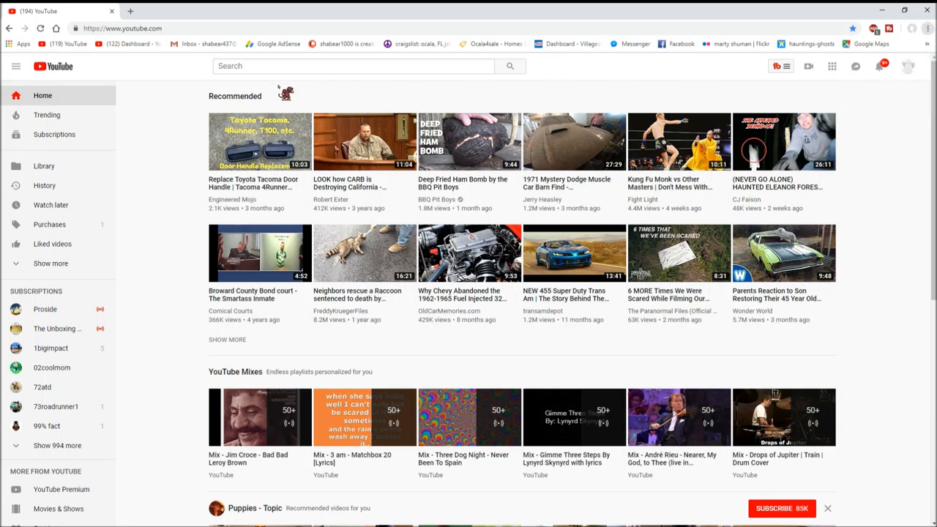
mouse_move(178, 18)
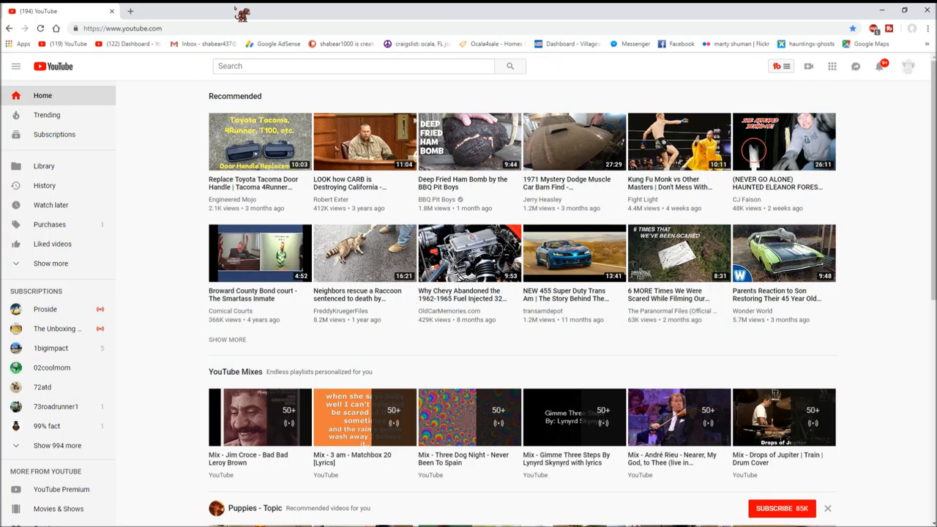
mouse_move(167, 151)
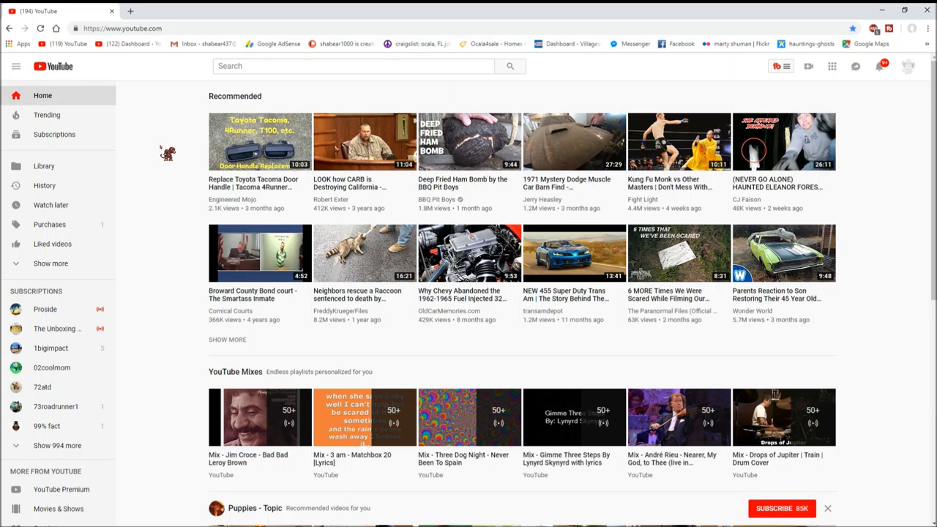
mouse_move(172, 149)
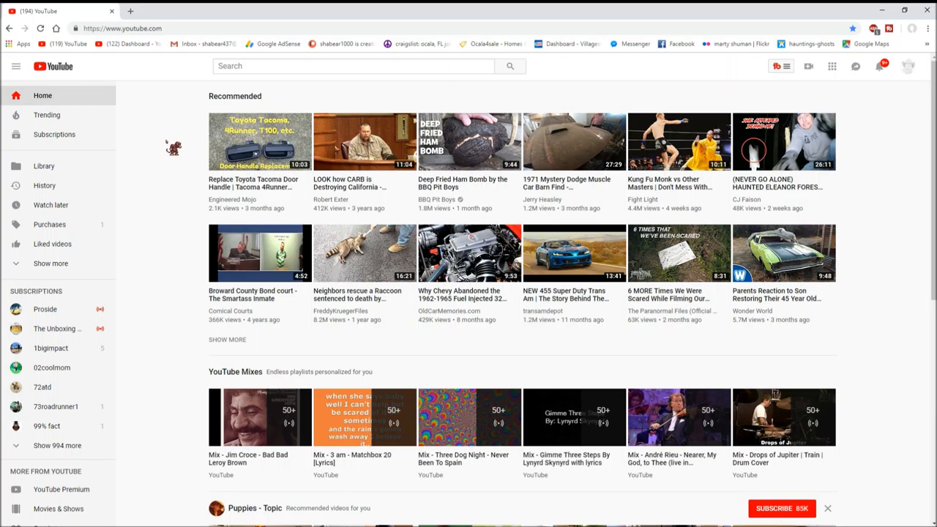
mouse_move(164, 150)
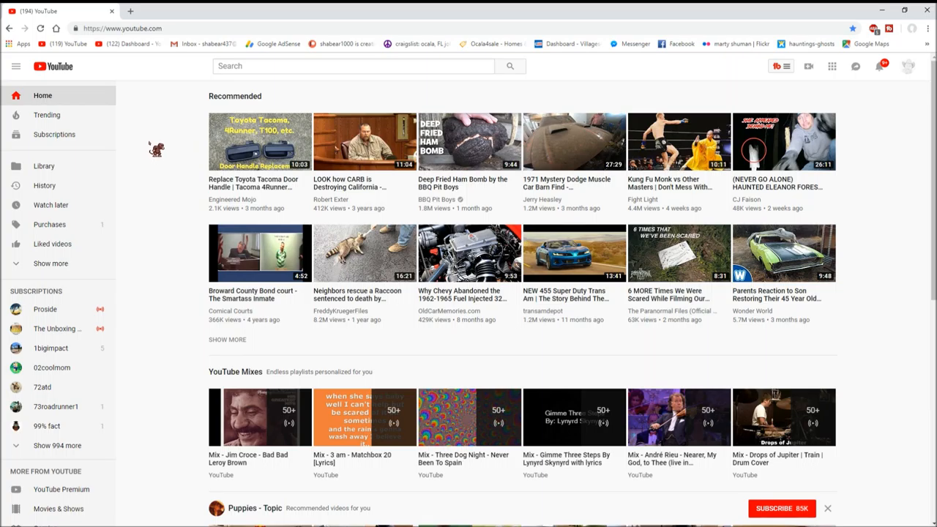
mouse_move(164, 162)
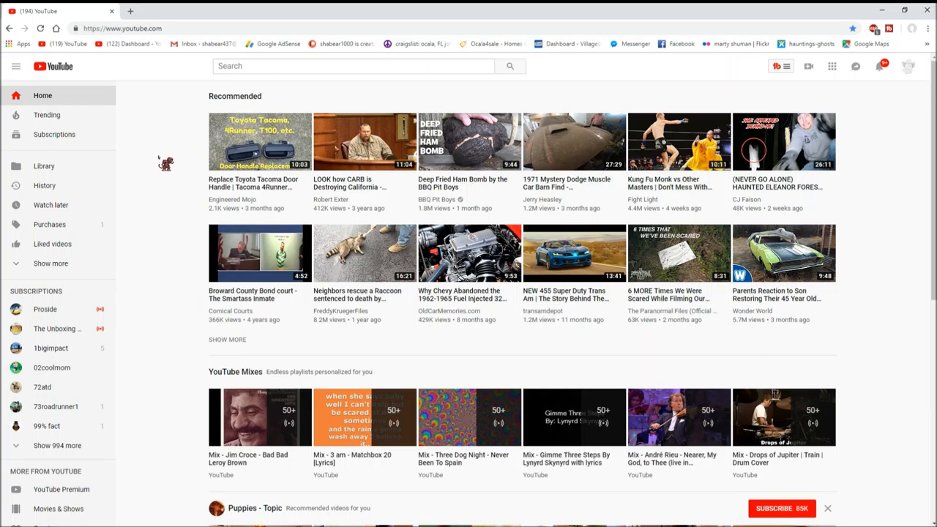
mouse_move(909, 223)
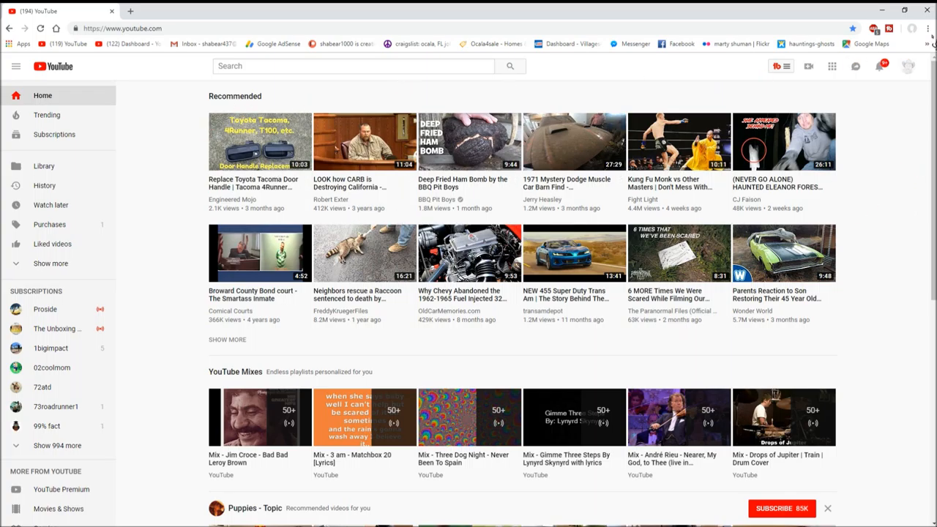
mouse_move(173, 135)
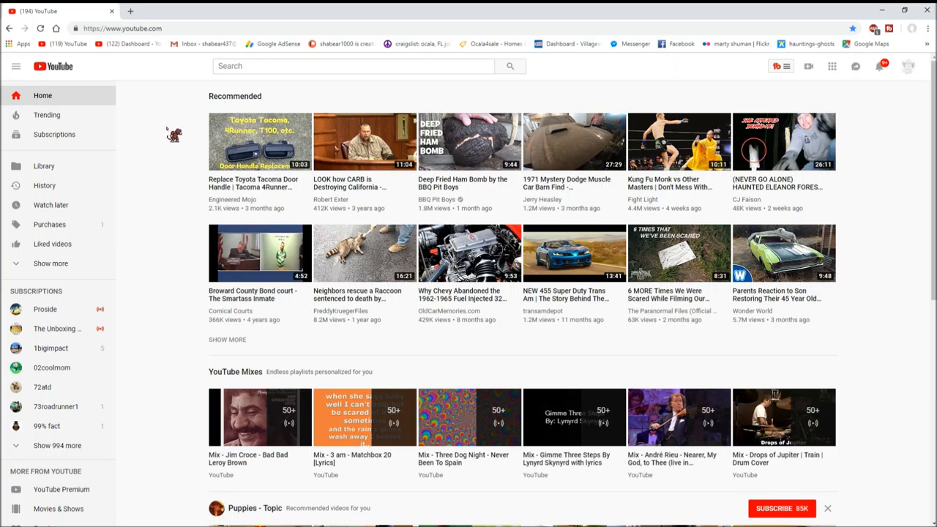
mouse_move(168, 153)
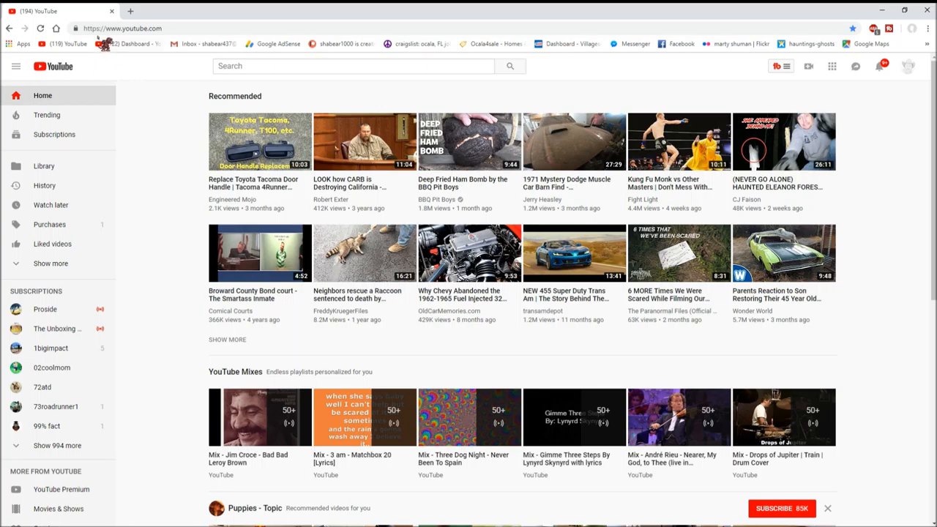
- Go back to Google and search 'speed test' via the suggestion from typing 'spe'
left_click(56, 28)
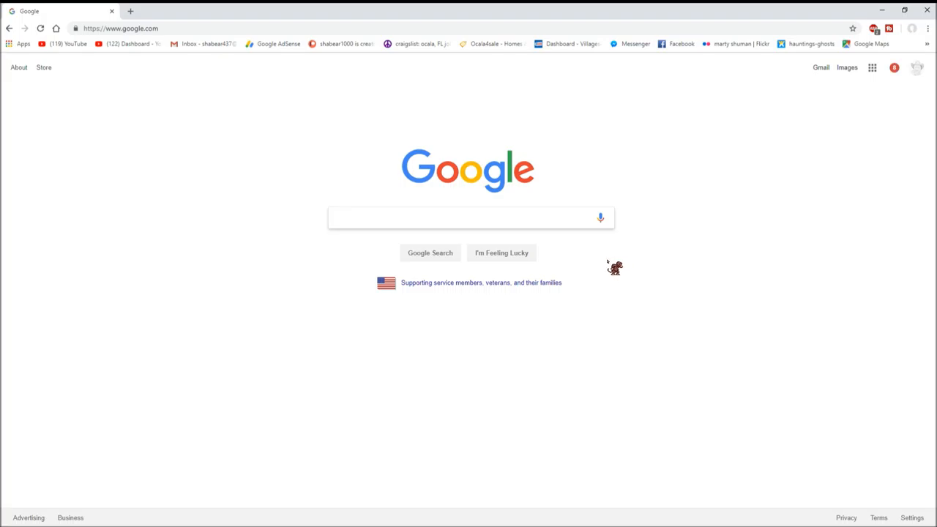
mouse_move(591, 262)
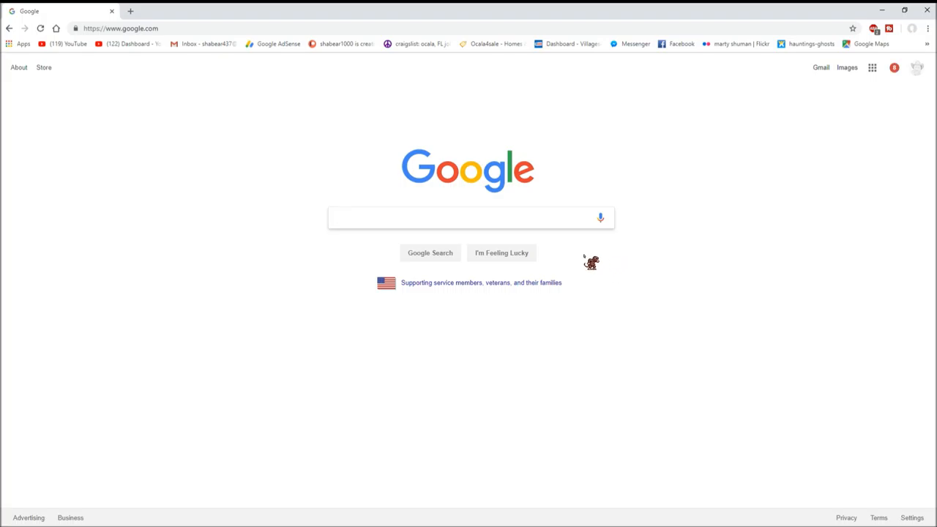
type("speed")
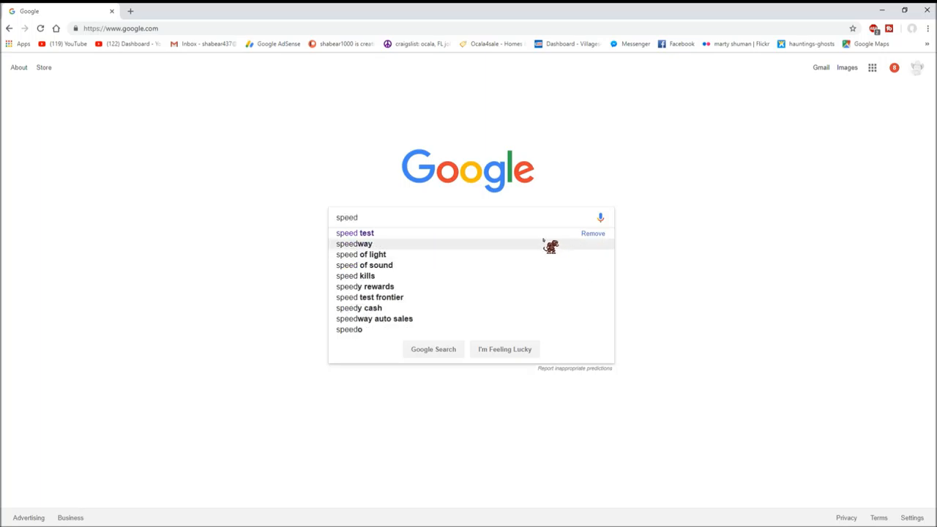
left_click(355, 233)
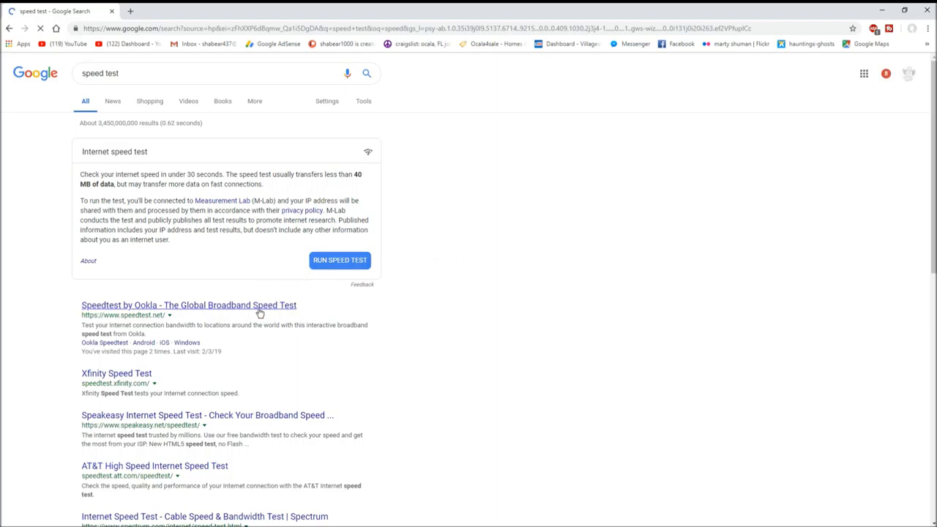
- Reopen Speedtest by Ookla and start a new test against the Tampa, FL server
left_click(187, 306)
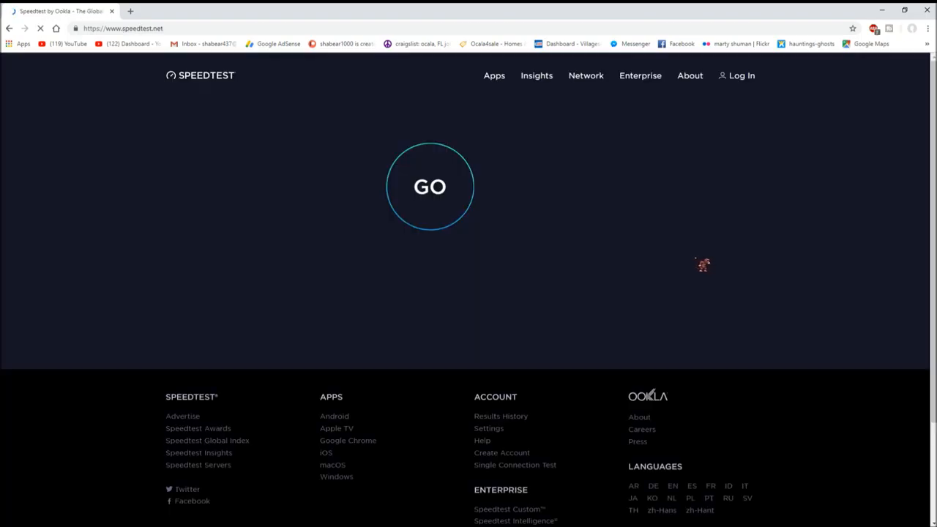
left_click(431, 187)
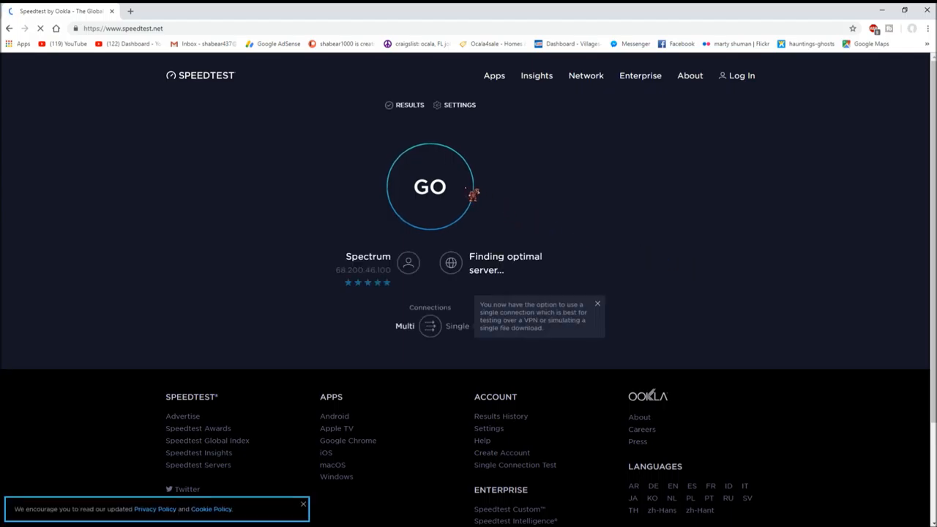
left_click(431, 188)
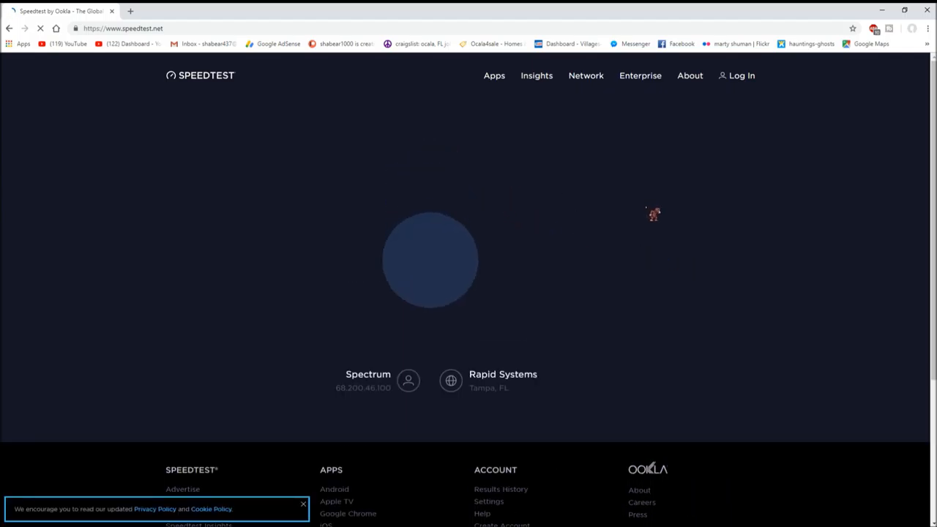
left_click(430, 259)
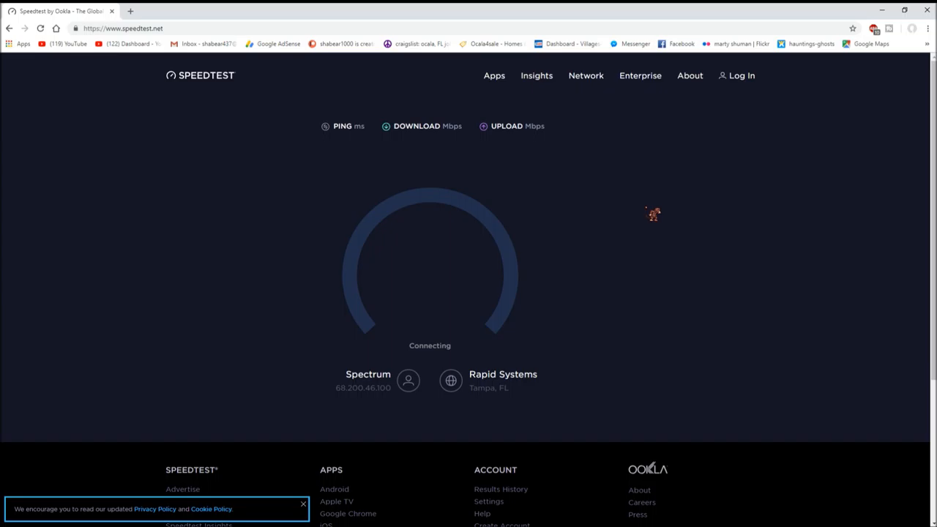